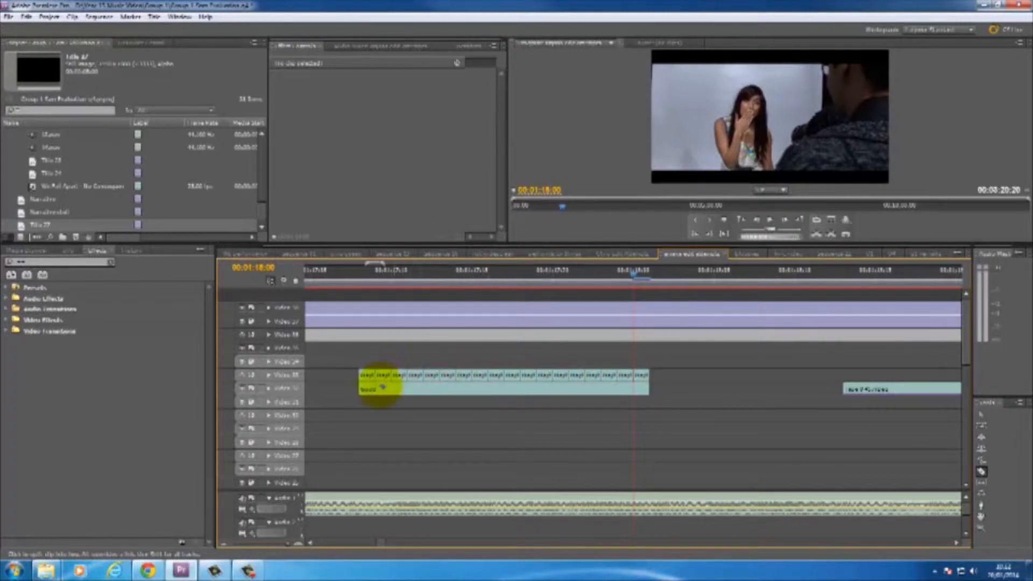
Split the upper-track clip into single-frame pieces with the Razor tool
left_click(414, 376)
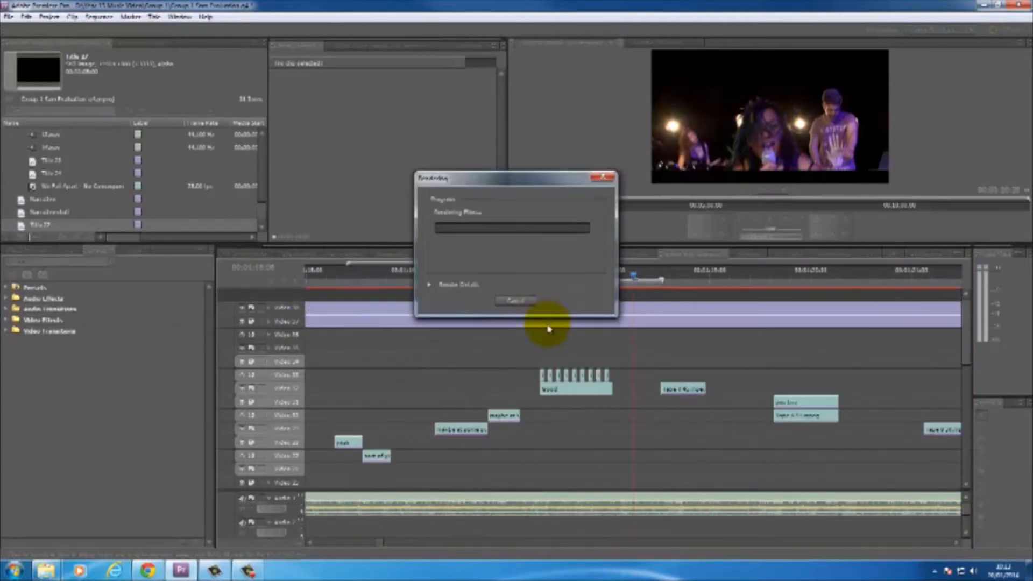
mouse_move(720, 295)
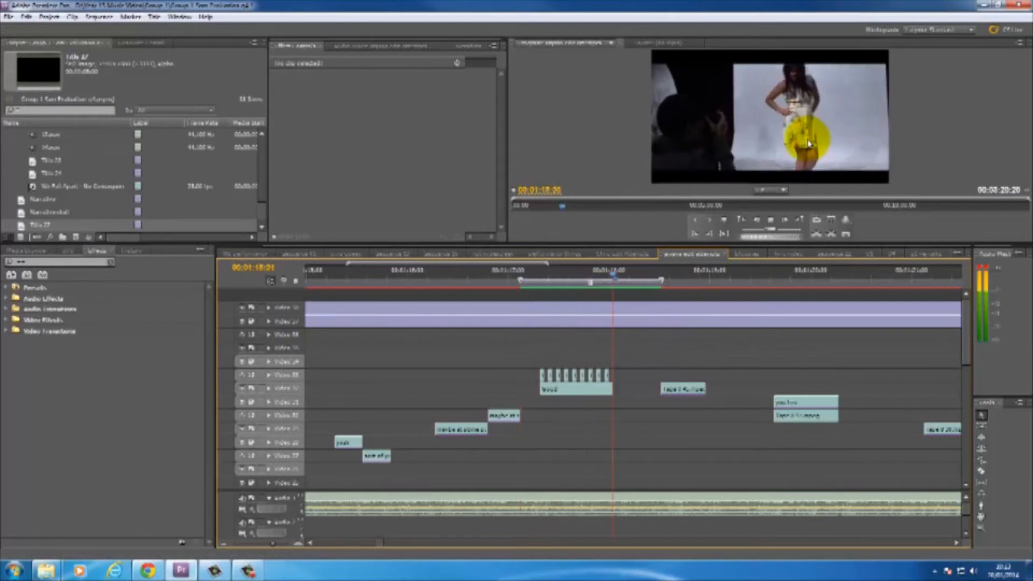
Move the playhead to just before the flicker section to replay the rendered preview
left_click(527, 287)
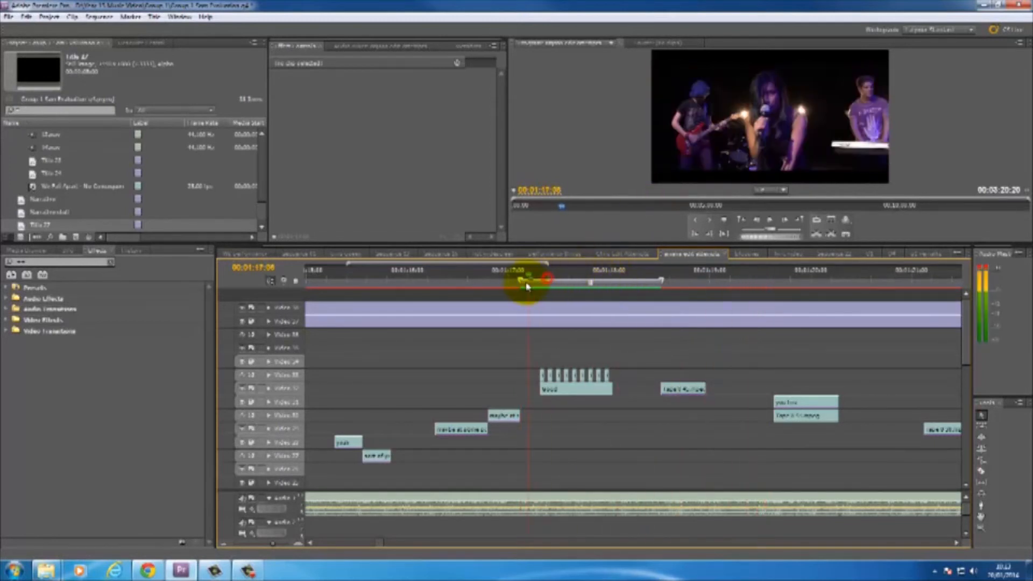